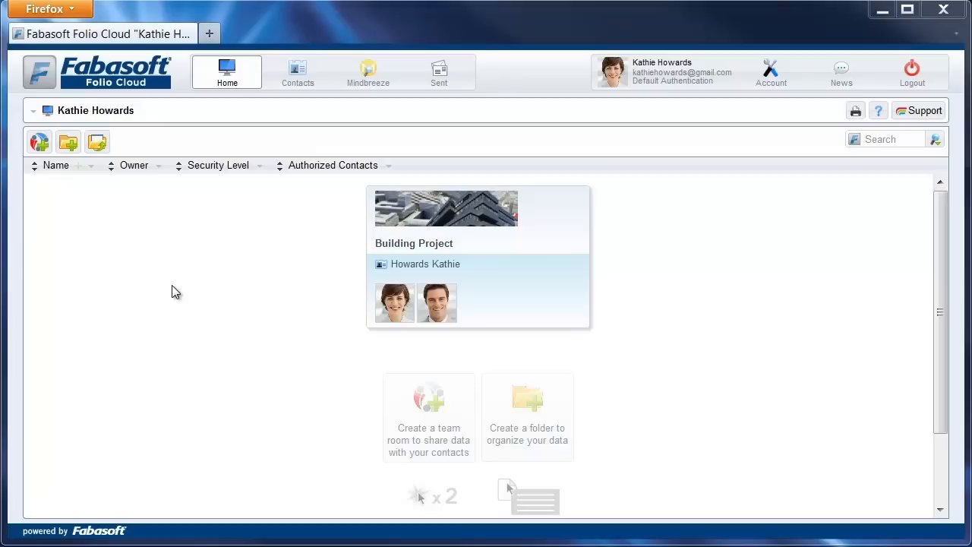
{"action": "mouse_move", "coordinate": [721, 127]}
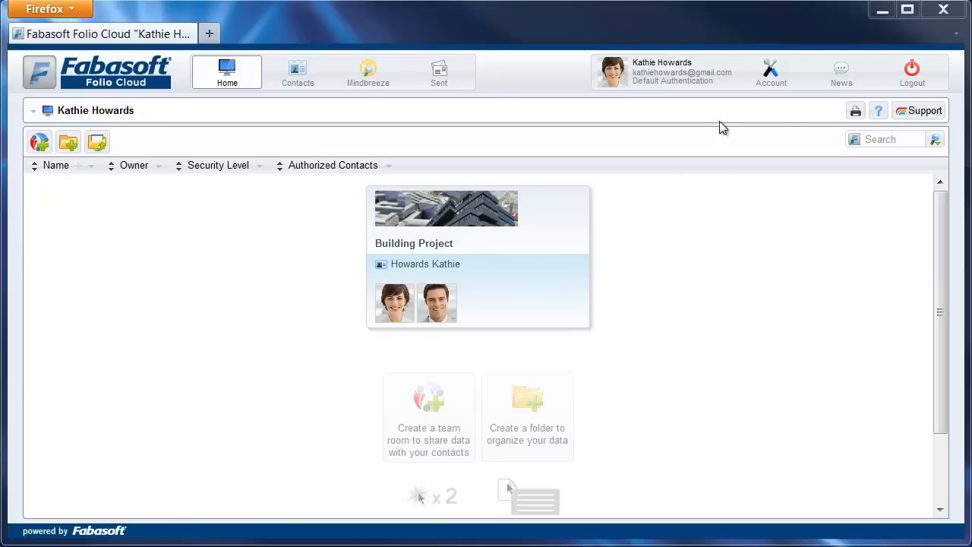
{"action": "left_click", "coordinate": [770, 72]}
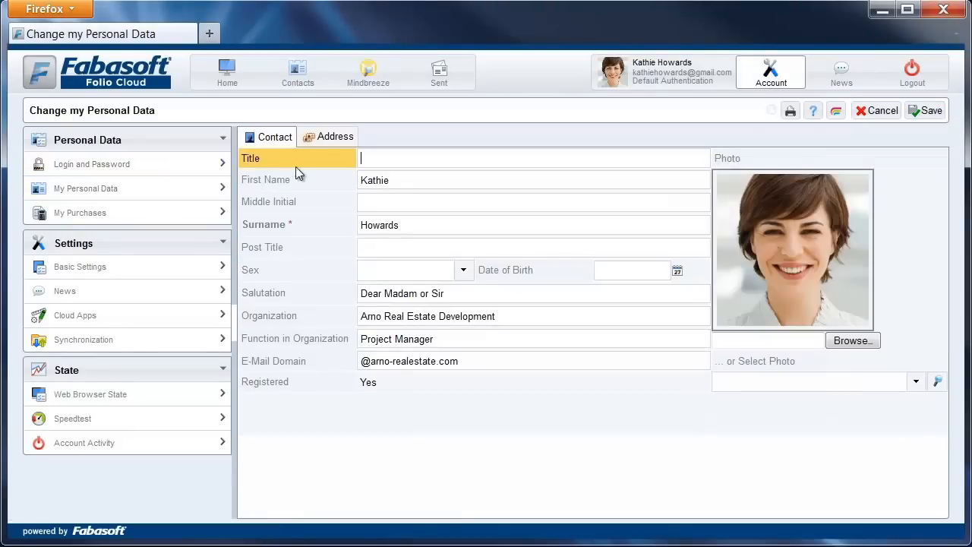
Add a new Skype-type telephone entry with the Skype name under Address and save
{"action": "left_click", "coordinate": [334, 137]}
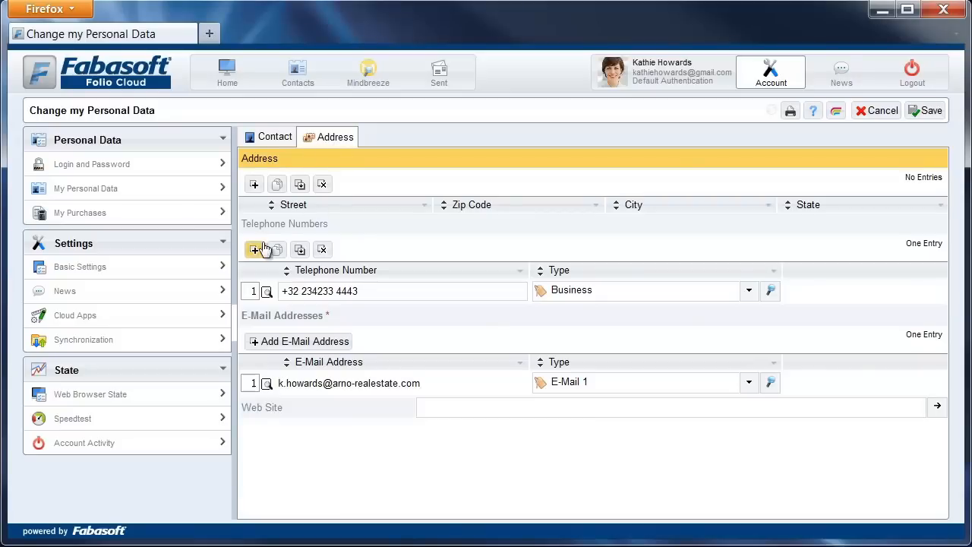
{"action": "left_click", "coordinate": [254, 249]}
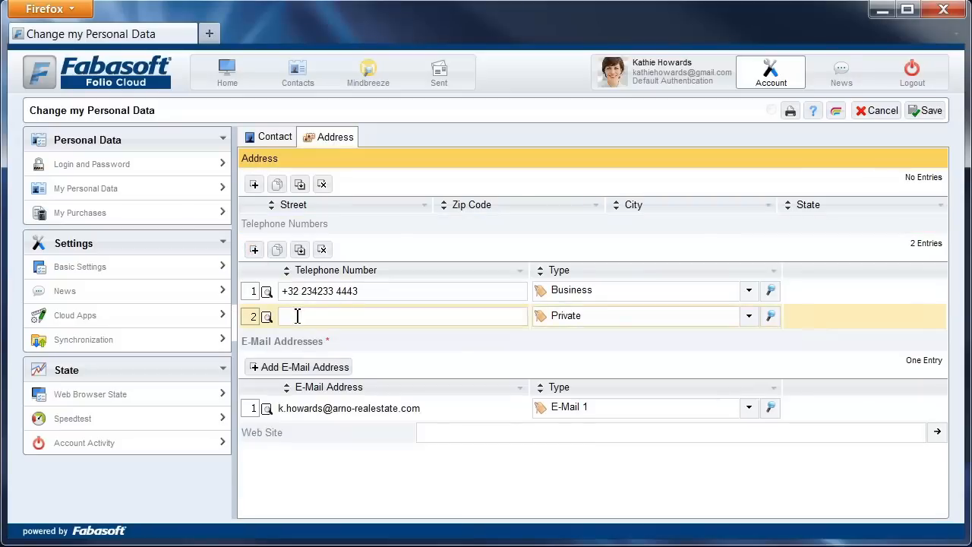
{"action": "left_click", "coordinate": [748, 315]}
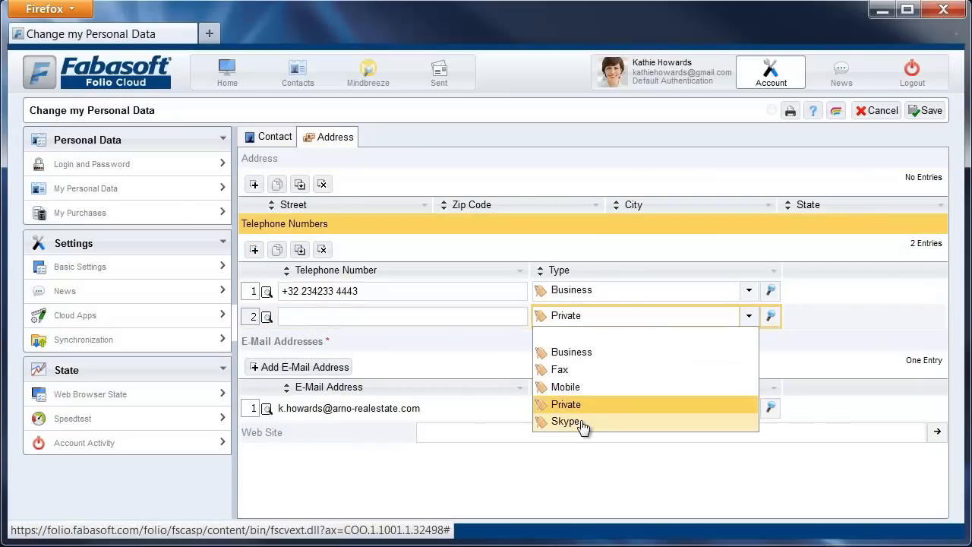
{"action": "left_click", "coordinate": [568, 421]}
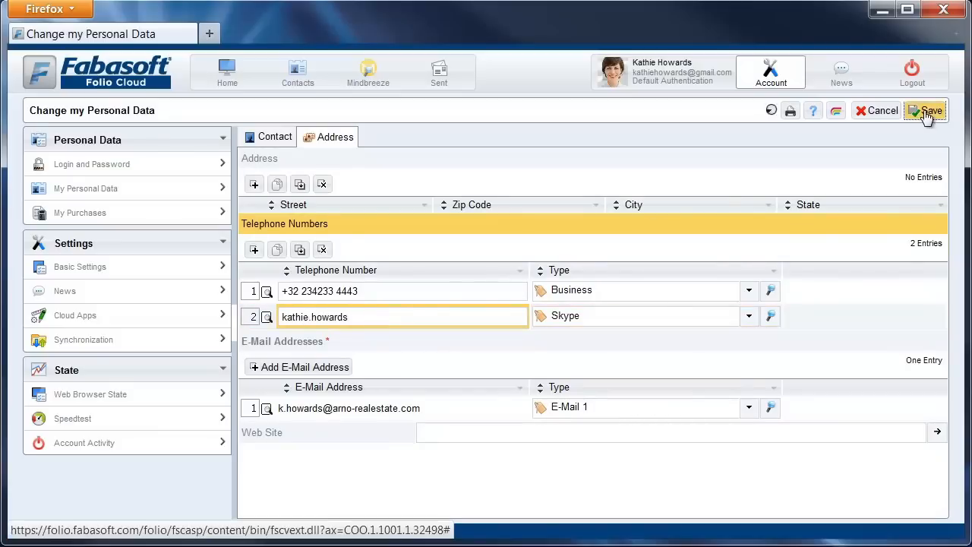
{"action": "left_click", "coordinate": [925, 110]}
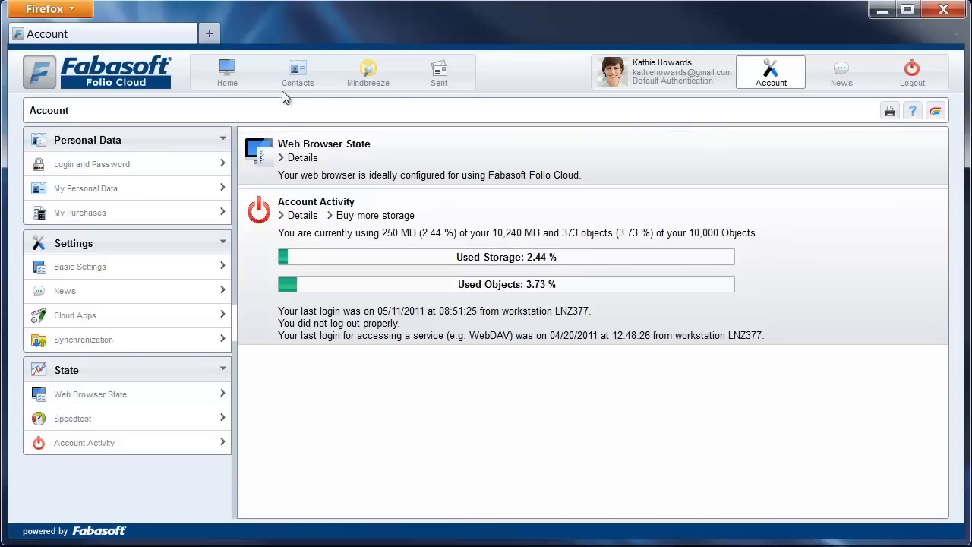
Return home and enter the Building Project team room
{"action": "left_click", "coordinate": [226, 72]}
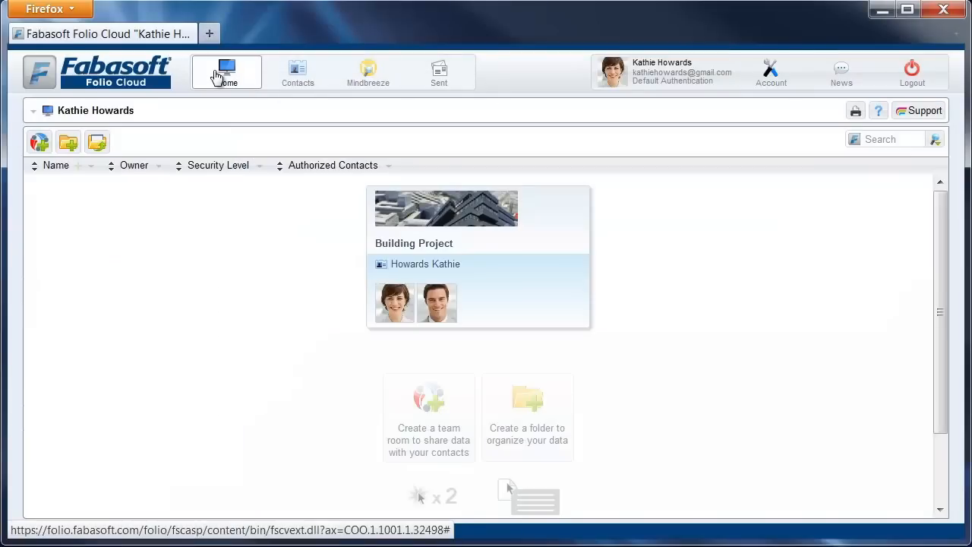
{"action": "mouse_move", "coordinate": [532, 237]}
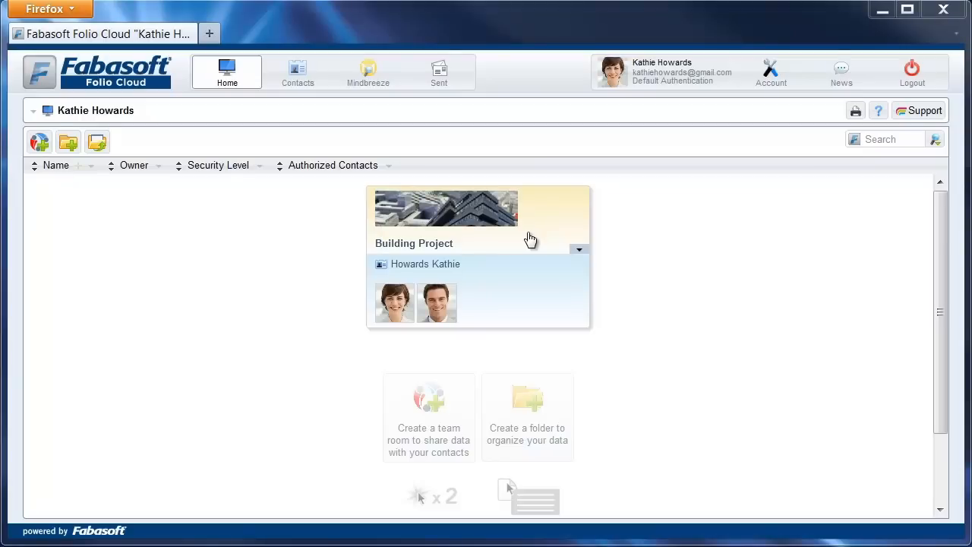
{"action": "left_click", "coordinate": [528, 232]}
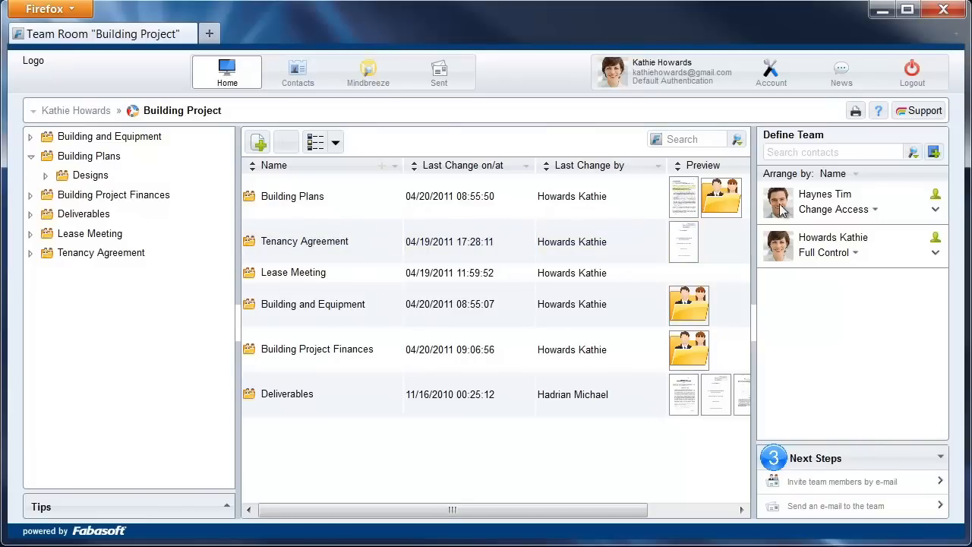
{"action": "right_click", "coordinate": [824, 193]}
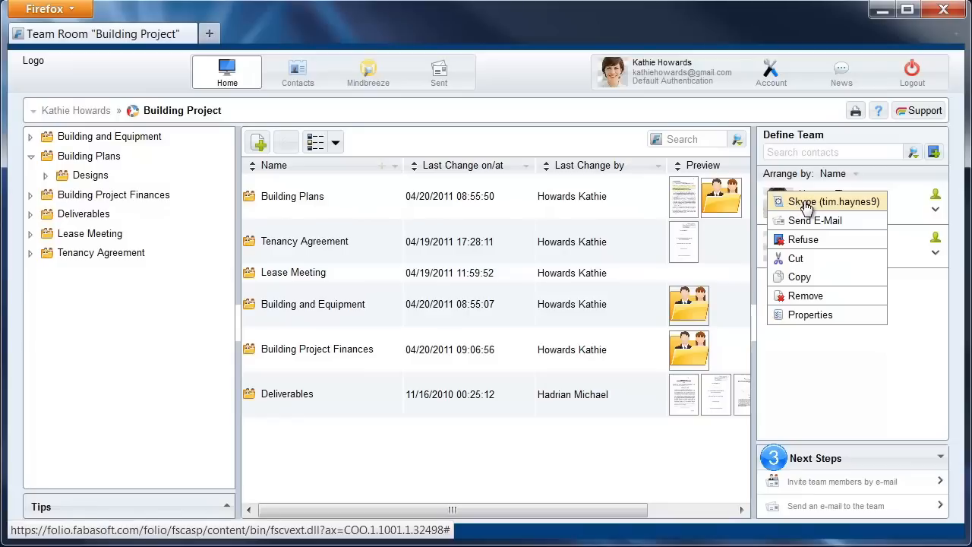
{"action": "left_click", "coordinate": [826, 201]}
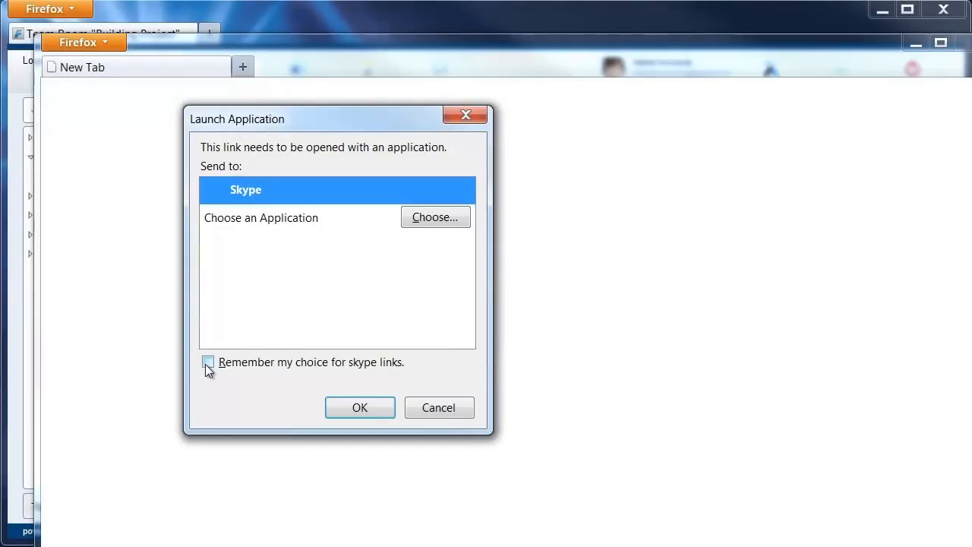
Send the call link to Skype, remembering that choice for skype links
{"action": "left_click", "coordinate": [208, 361]}
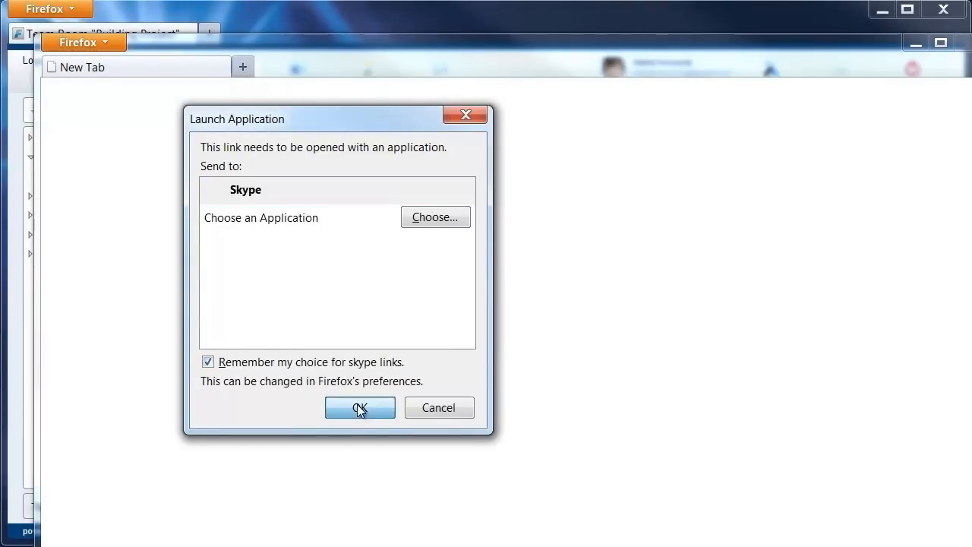
{"action": "left_click", "coordinate": [359, 407]}
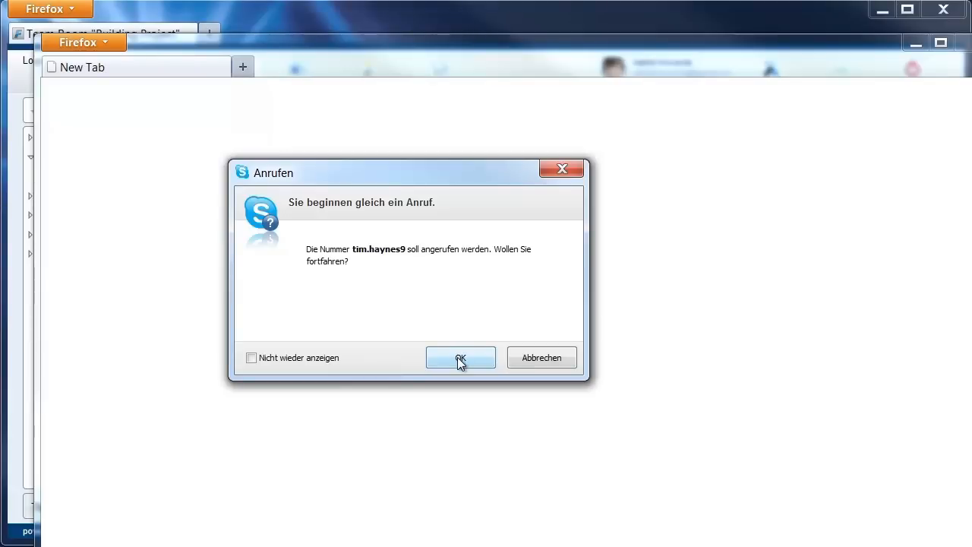
{"action": "left_click", "coordinate": [459, 357]}
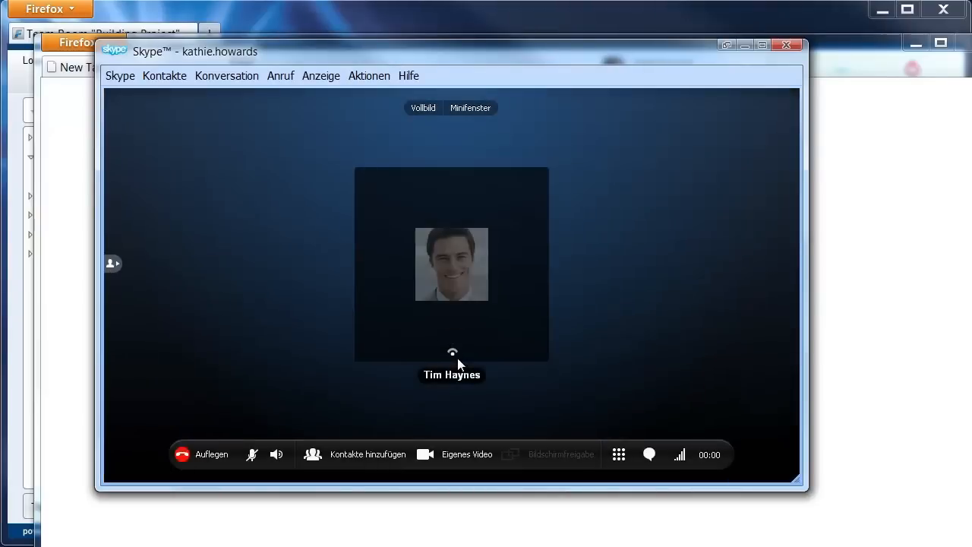
{"action": "mouse_move", "coordinate": [488, 370]}
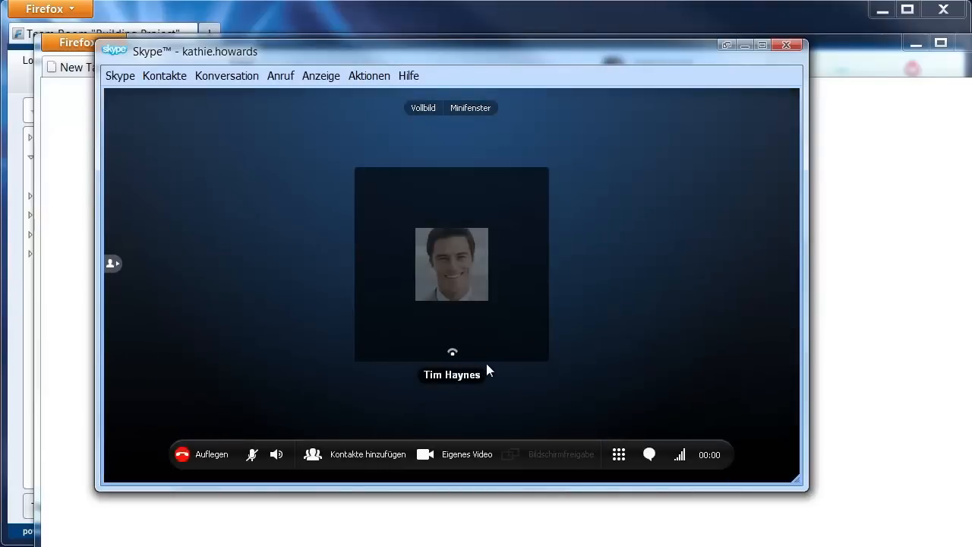